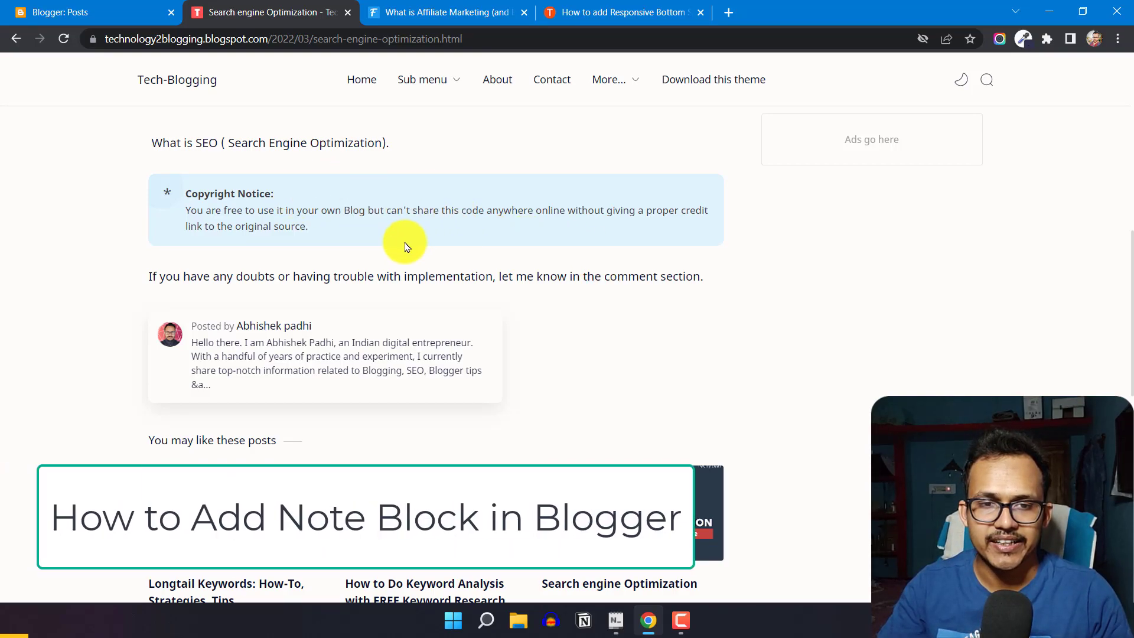
{"action": "mouse_move", "coordinate": [407, 200]}
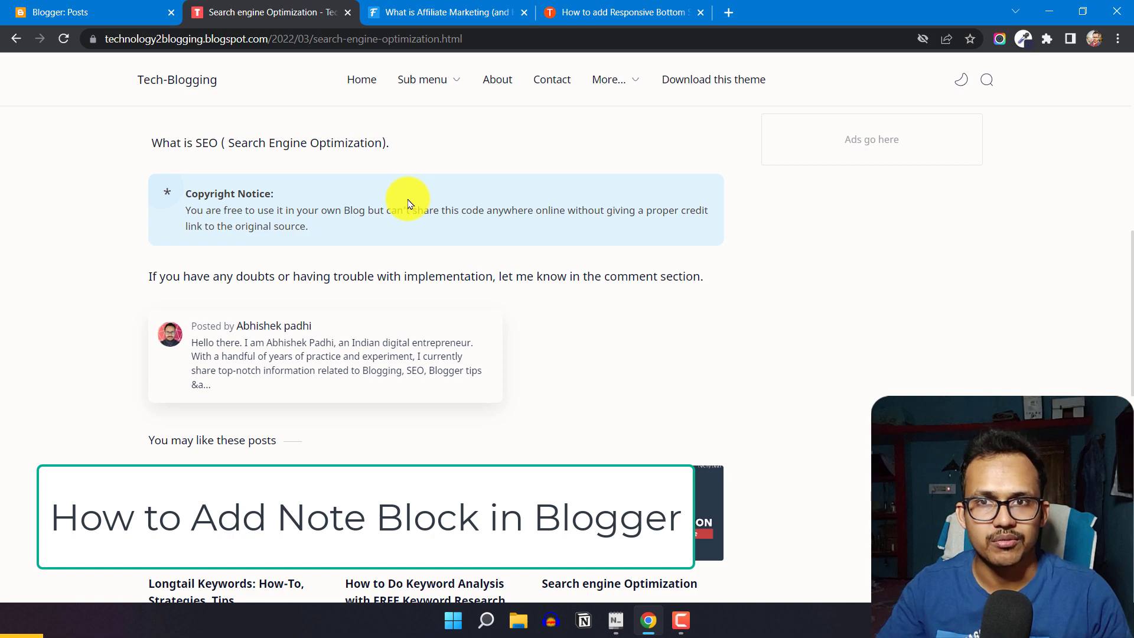
{"action": "mouse_move", "coordinate": [463, 258]}
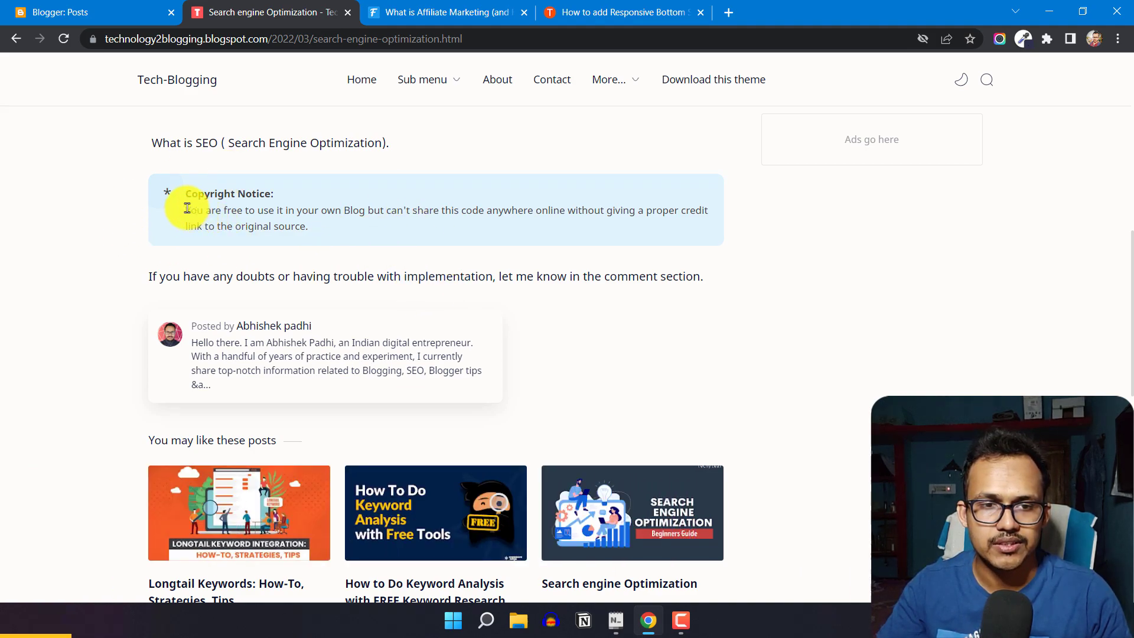
{"action": "mouse_move", "coordinate": [221, 199]}
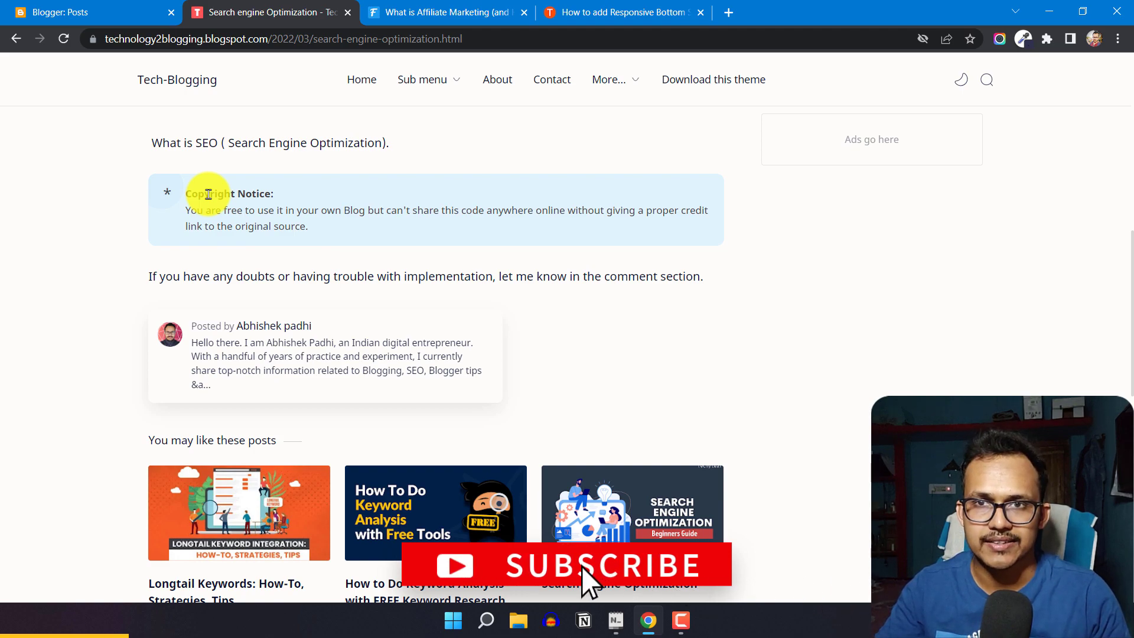
Compare the Techyleaf sticky-ads tutorial's blue note box, then return to the affiliate marketing post
{"action": "left_click", "coordinate": [446, 12]}
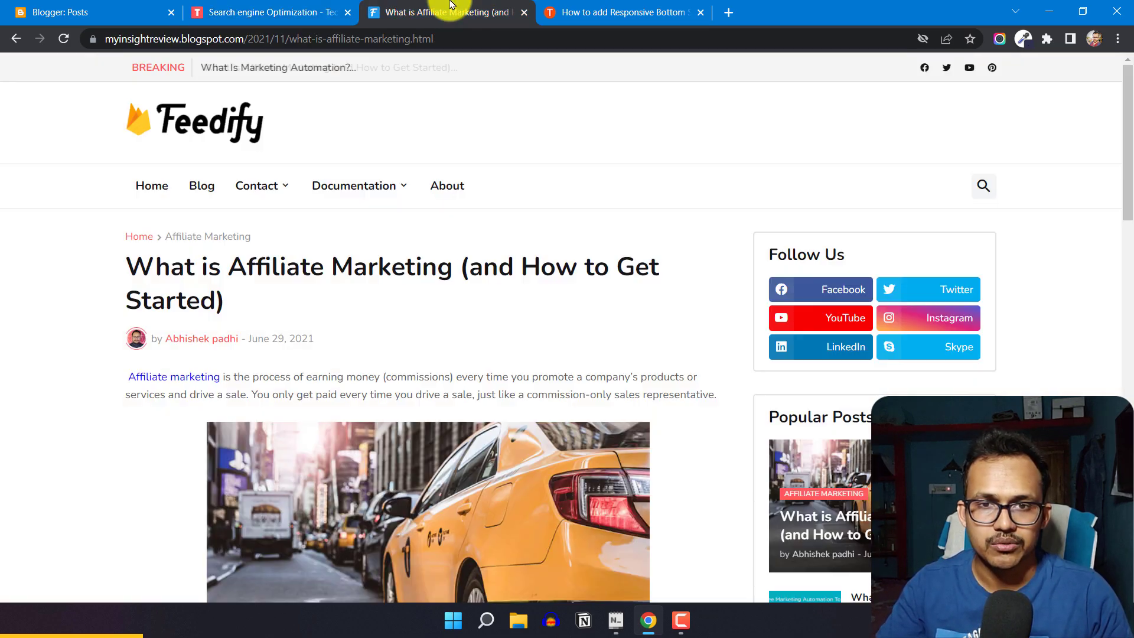
{"action": "scroll", "scroll_direction": "down", "scroll_amount": 3}
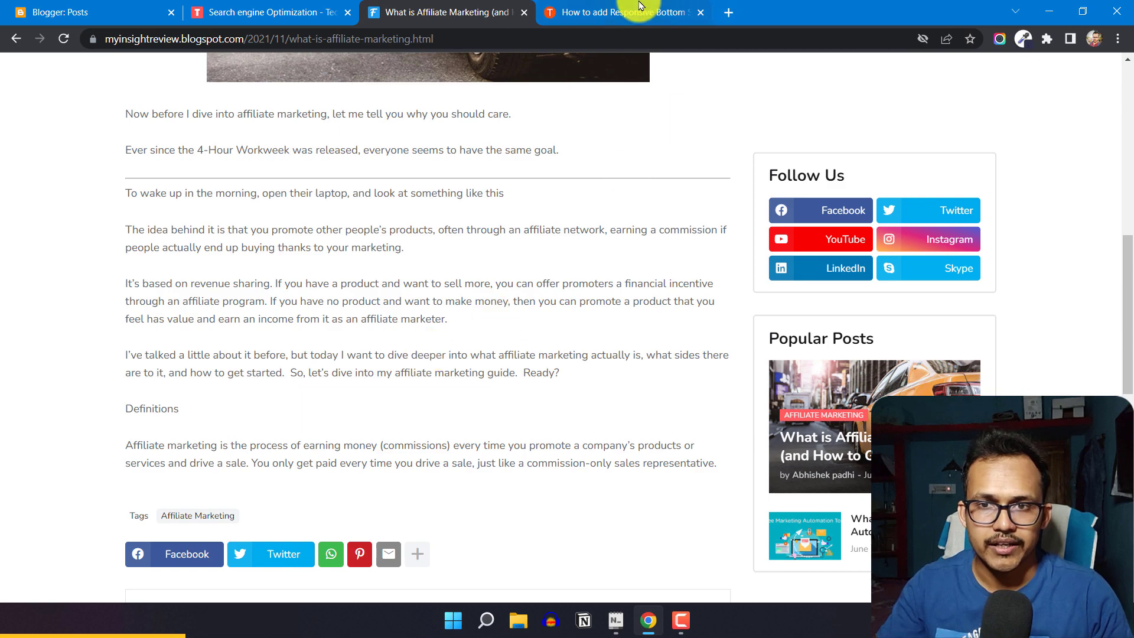
{"action": "left_click", "coordinate": [622, 12]}
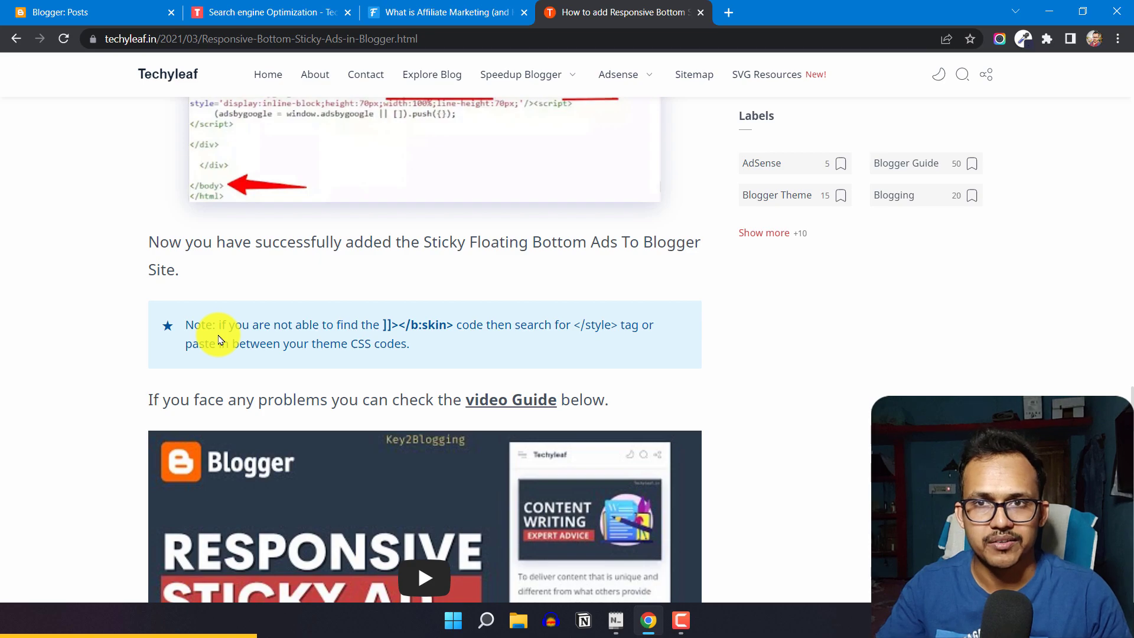
{"action": "mouse_move", "coordinate": [307, 332]}
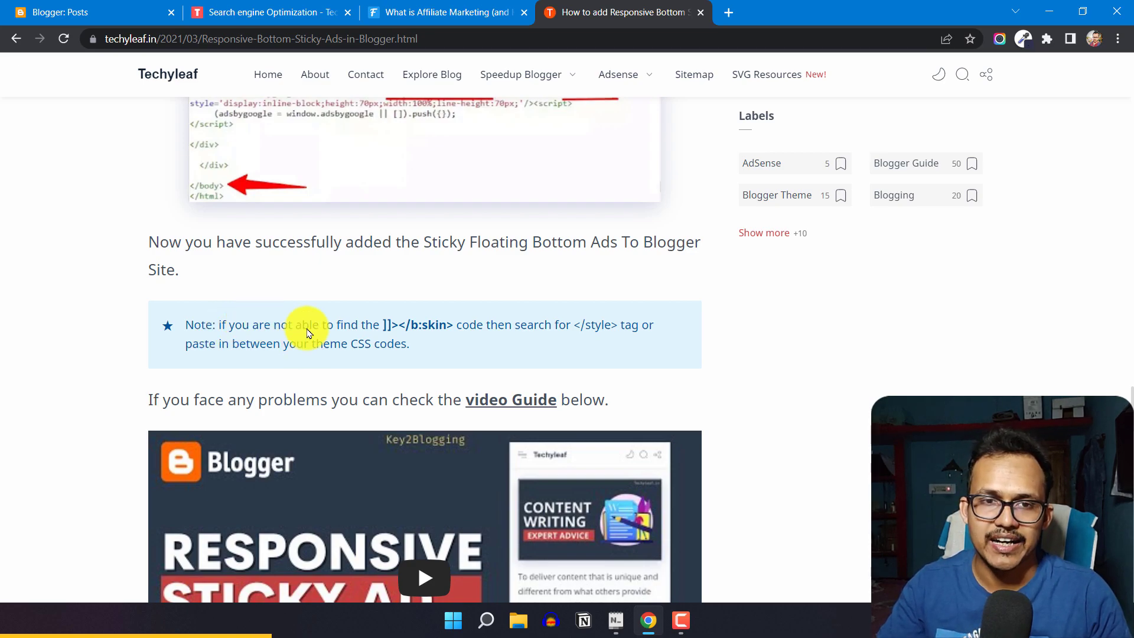
{"action": "left_click", "coordinate": [447, 12]}
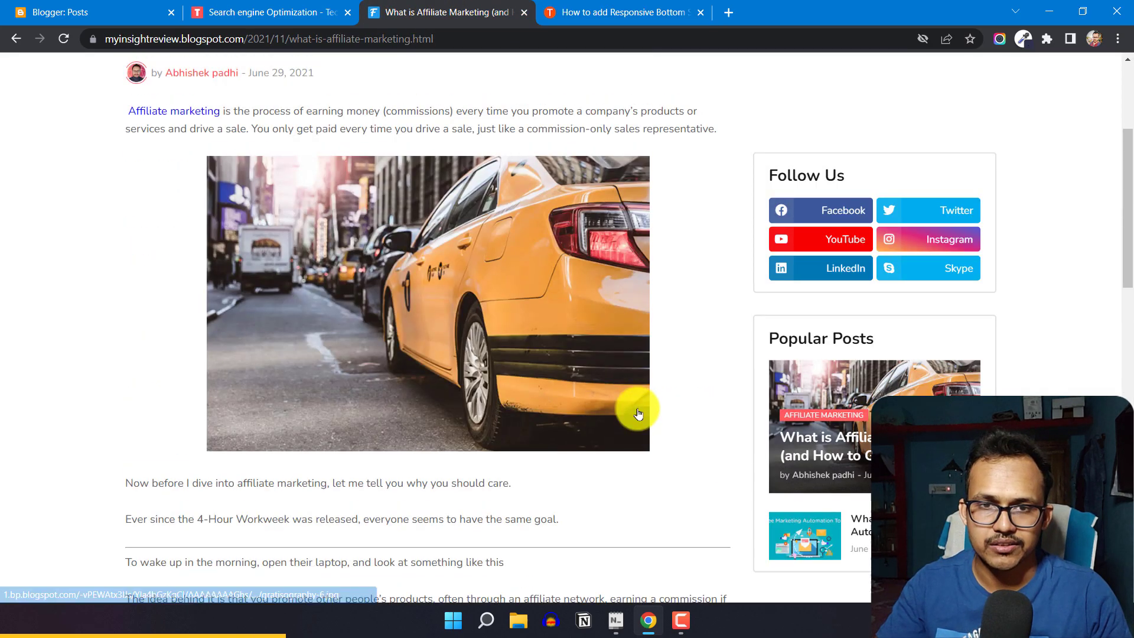
{"action": "scroll", "scroll_direction": "up", "scroll_amount": 3}
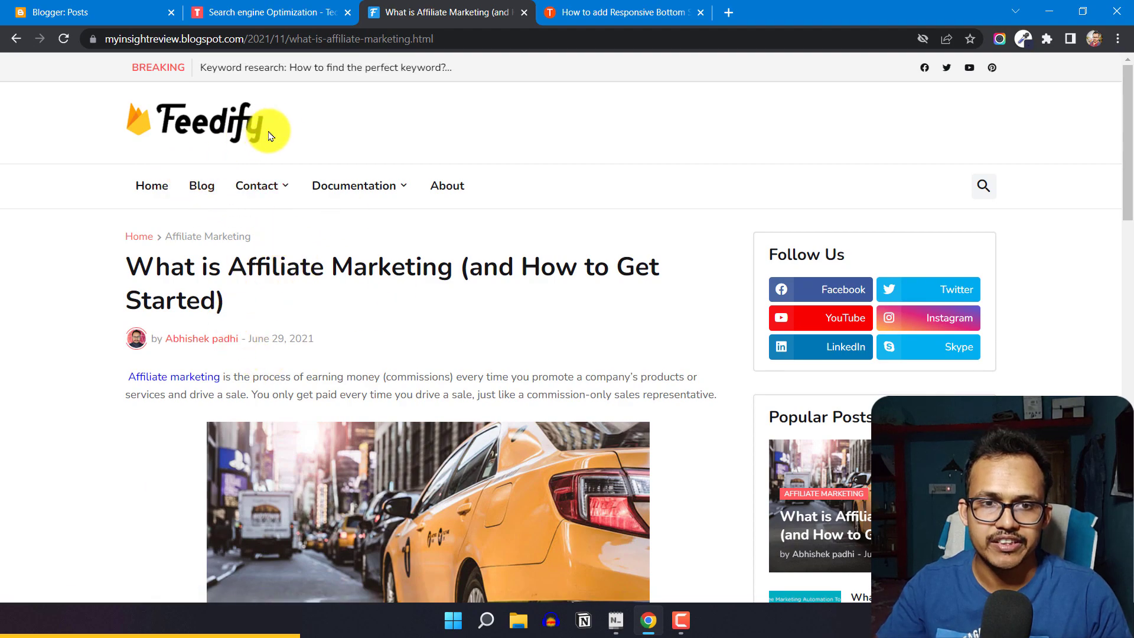
{"action": "mouse_move", "coordinate": [361, 135]}
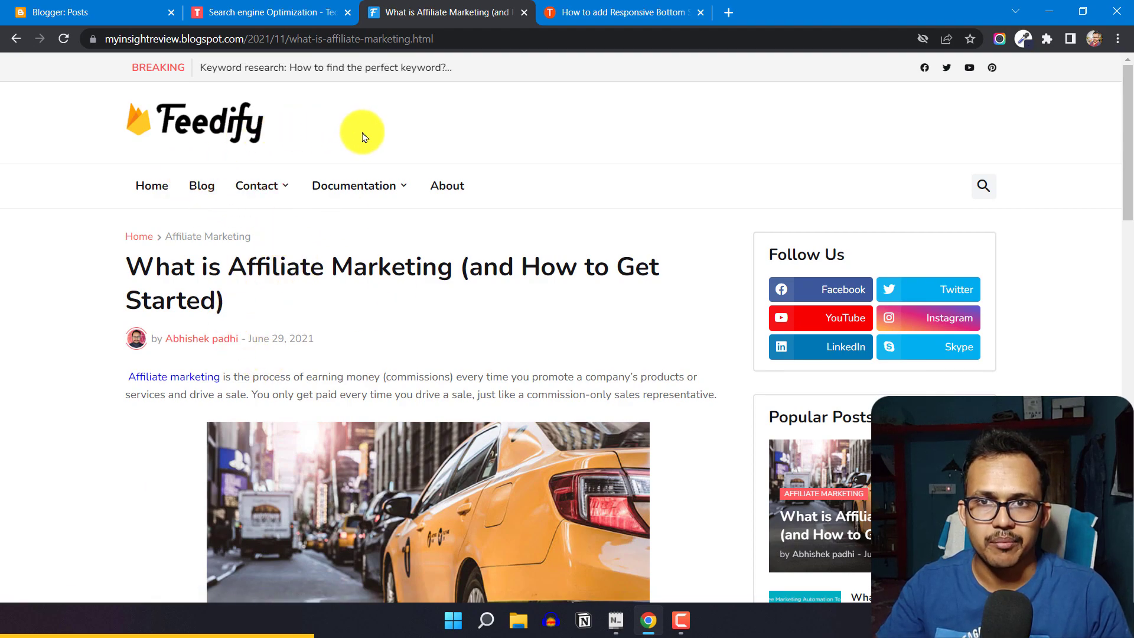
{"action": "mouse_move", "coordinate": [391, 393]}
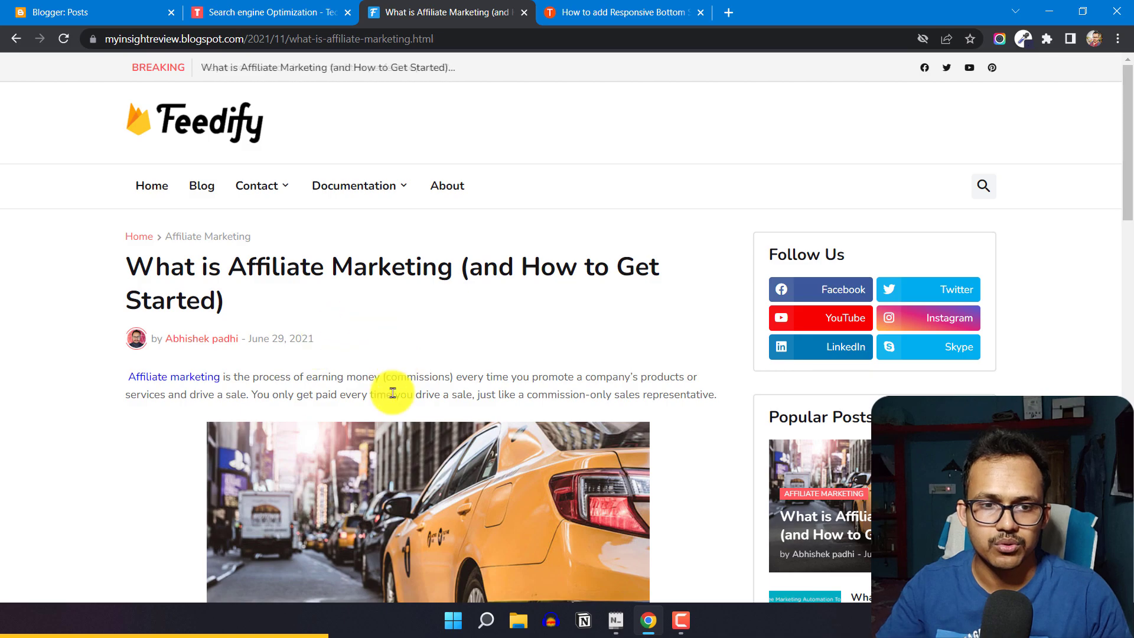
{"action": "scroll", "scroll_direction": "down", "scroll_amount": 3}
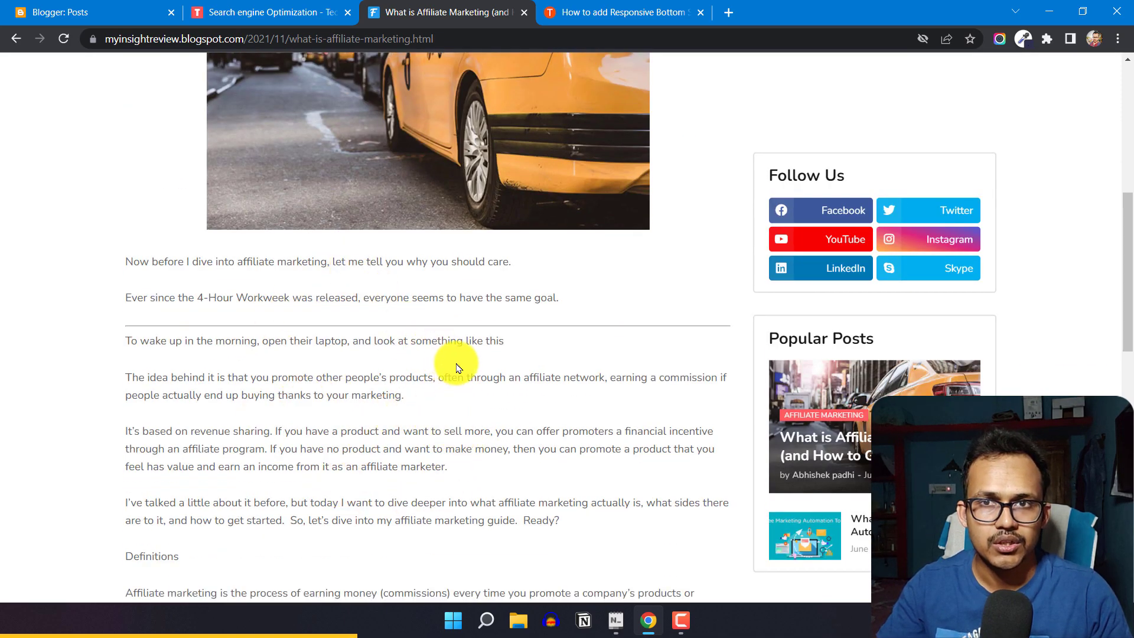
From the Blogger dashboard's Theme section, choose Edit HTML from the Customise dropdown
{"action": "left_click", "coordinate": [80, 12]}
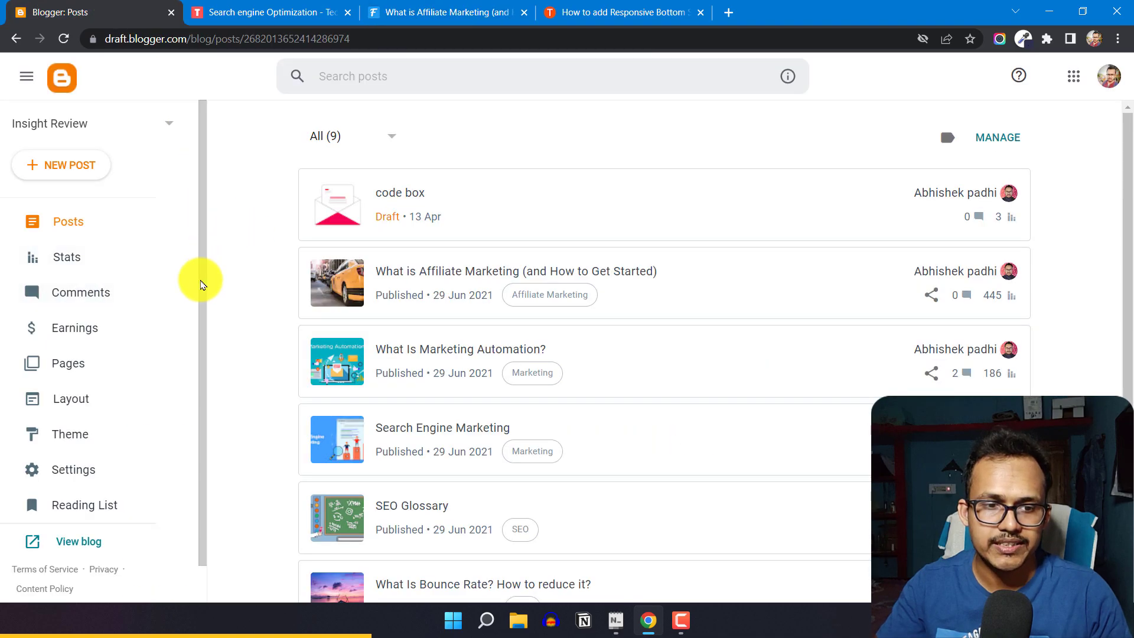
{"action": "left_click", "coordinate": [69, 433]}
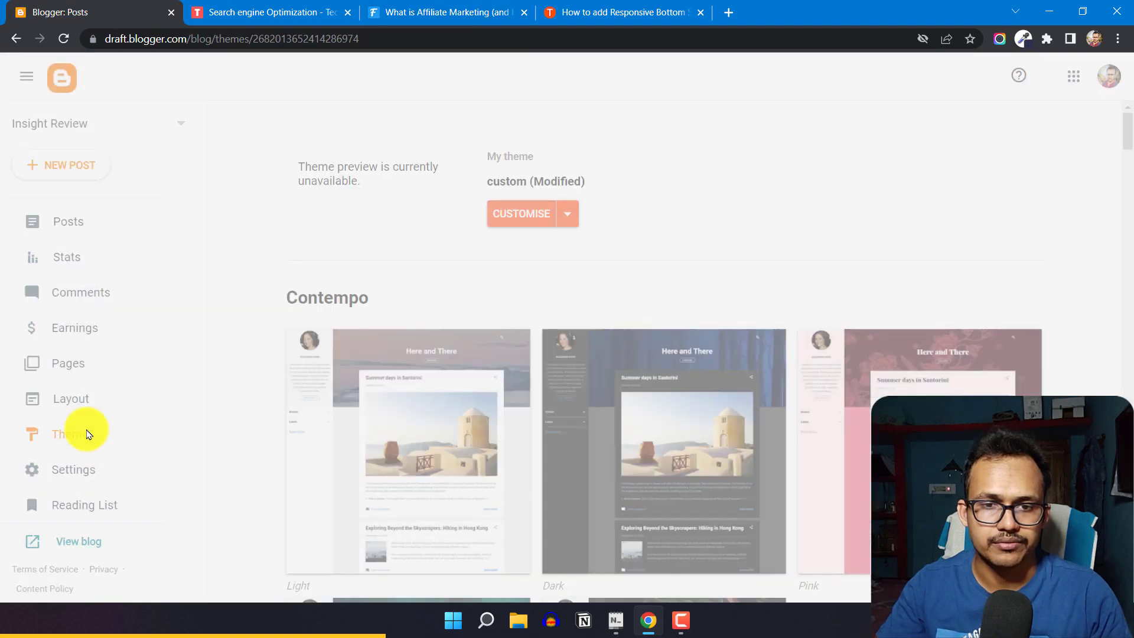
{"action": "left_click", "coordinate": [567, 213]}
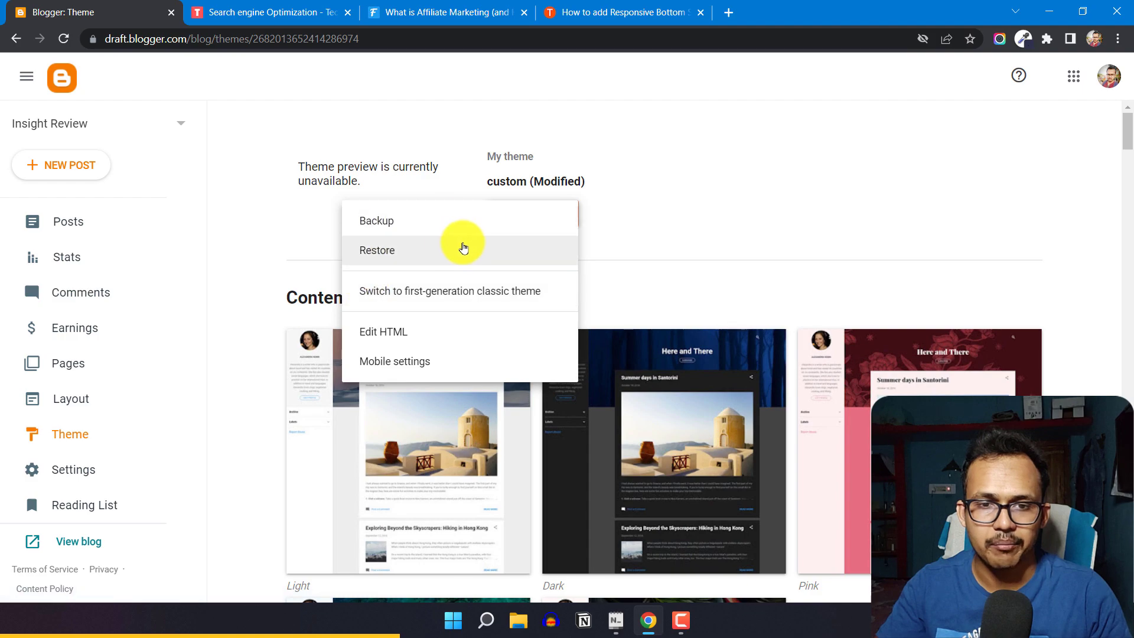
{"action": "mouse_move", "coordinate": [427, 336]}
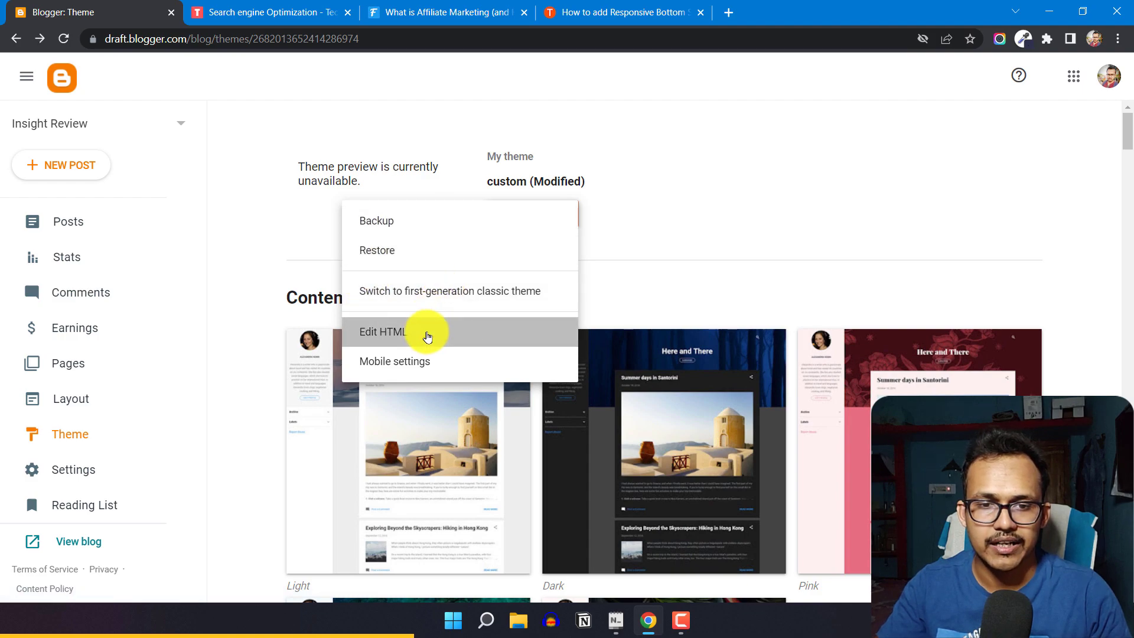
{"action": "left_click", "coordinate": [383, 332]}
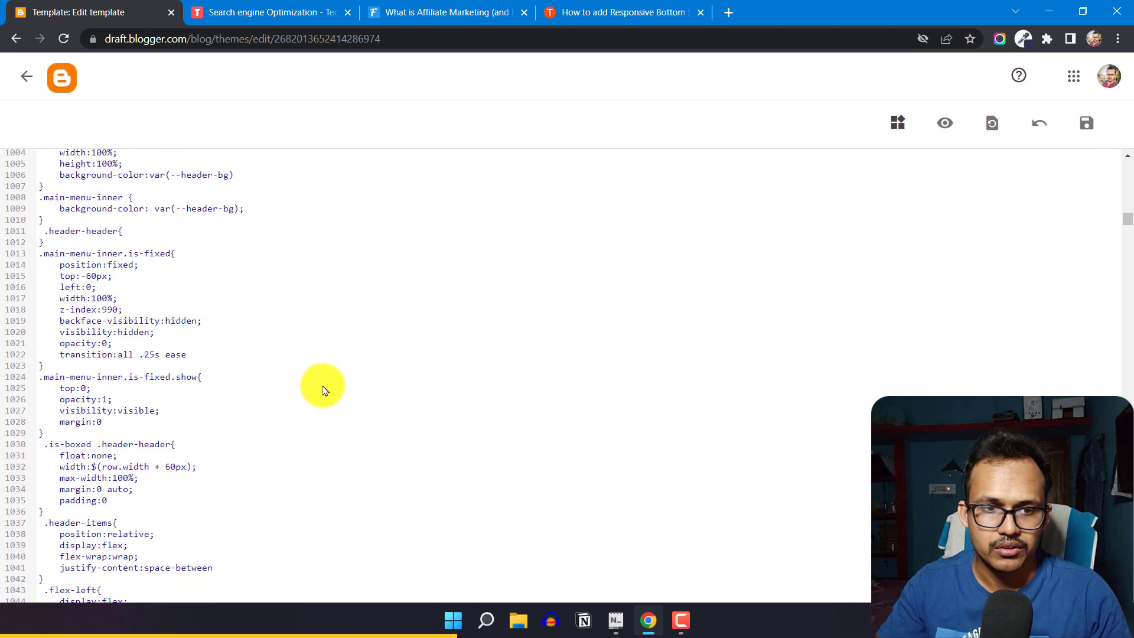
Scroll to the end of the theme CSS and place the cursor above ]]></b:skin>
{"action": "scroll", "scroll_direction": "down", "scroll_amount": 3}
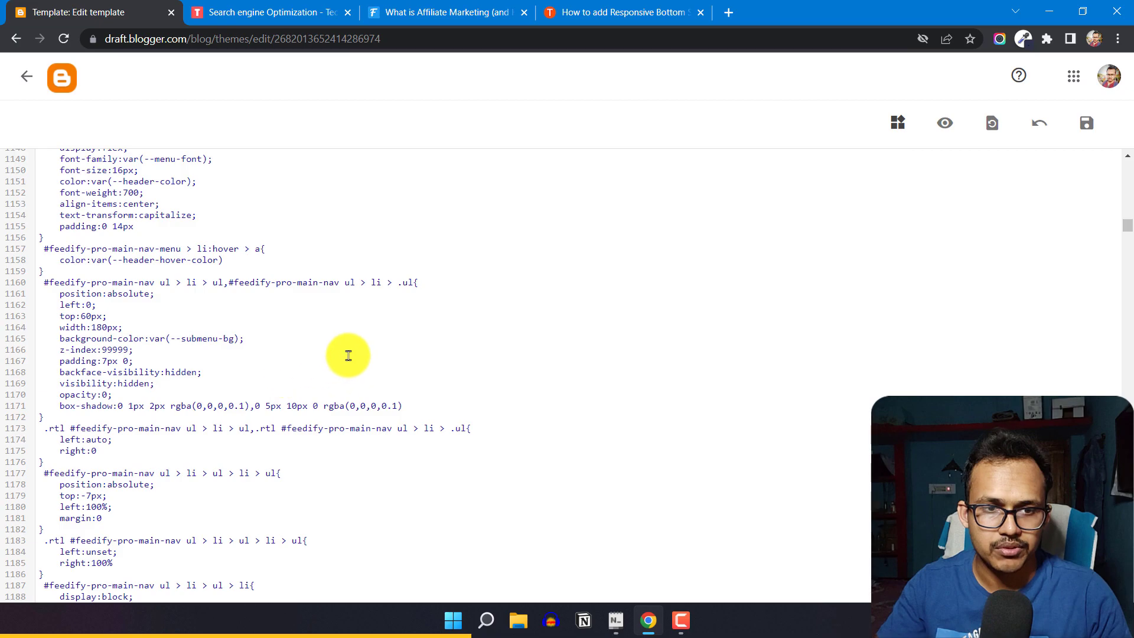
{"action": "scroll", "scroll_direction": "down", "scroll_amount": 3}
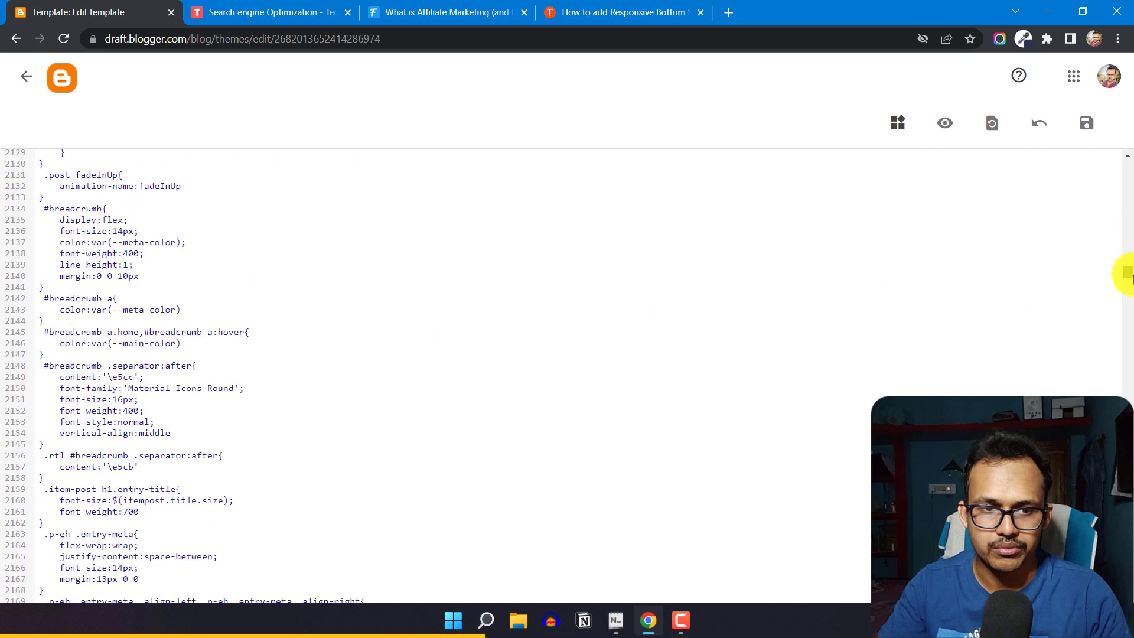
{"action": "scroll", "scroll_direction": "down", "scroll_amount": 3}
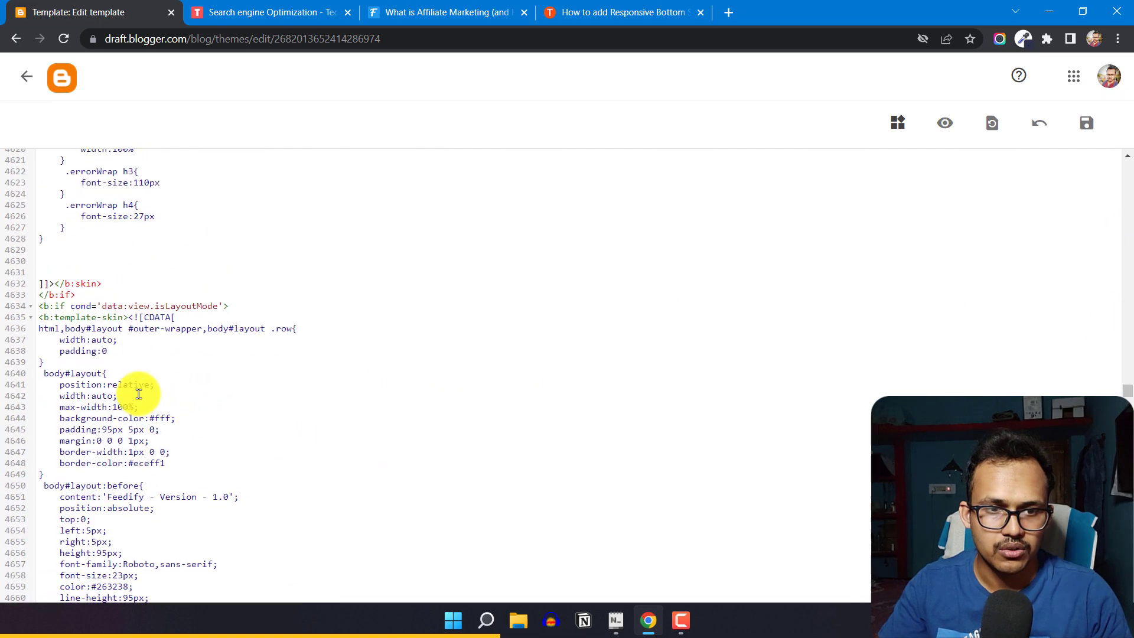
{"action": "scroll", "scroll_direction": "up", "scroll_amount": 3}
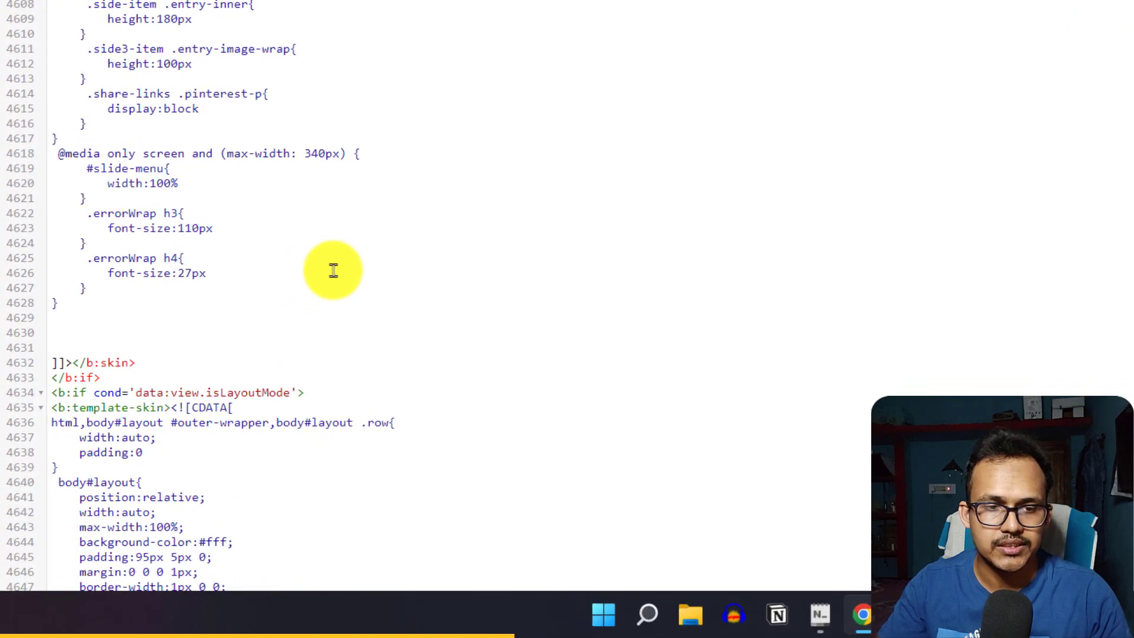
{"action": "mouse_move", "coordinate": [154, 365]}
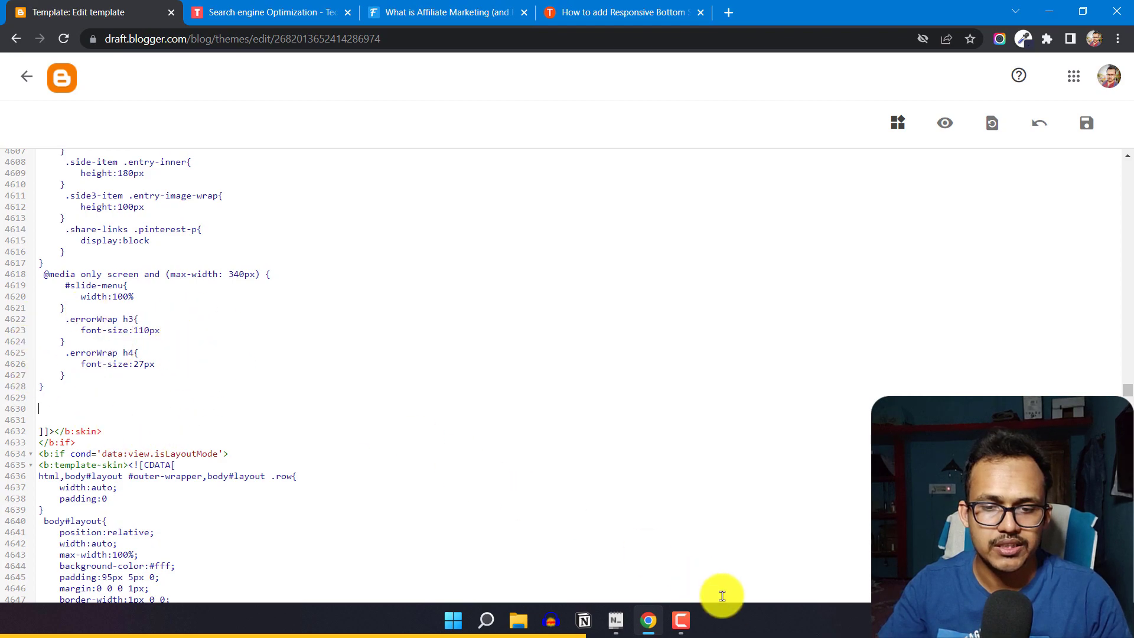
{"action": "left_click", "coordinate": [615, 620]}
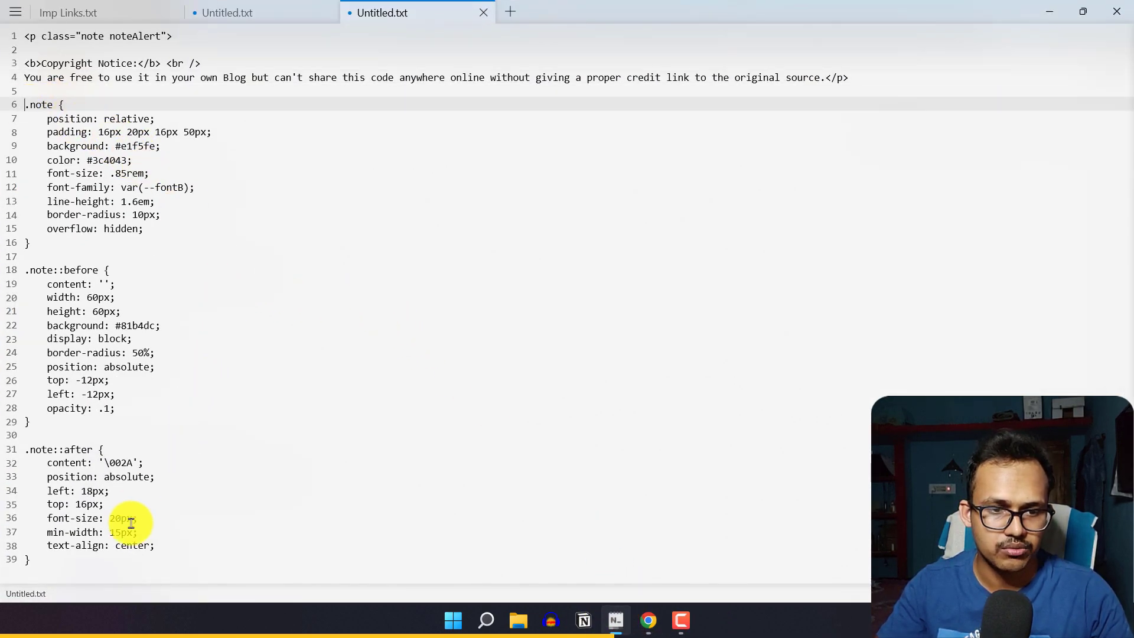
Copy the .note CSS rules from Notepad and minimize it to return to Chrome
{"action": "key", "text": "ctrl+a"}
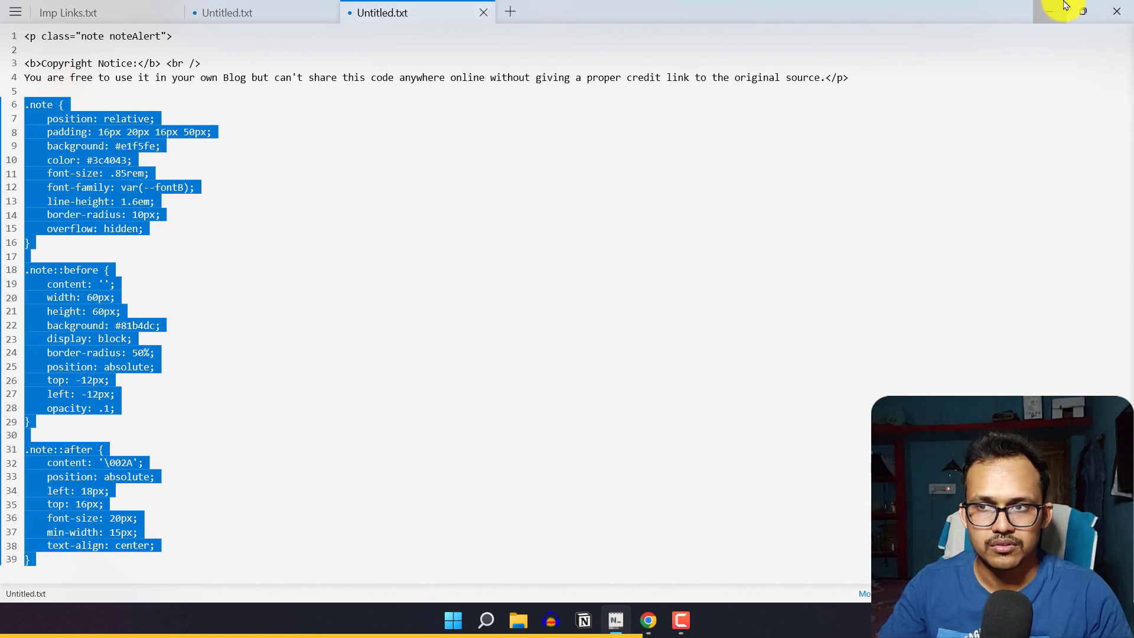
{"action": "left_click", "coordinate": [646, 619]}
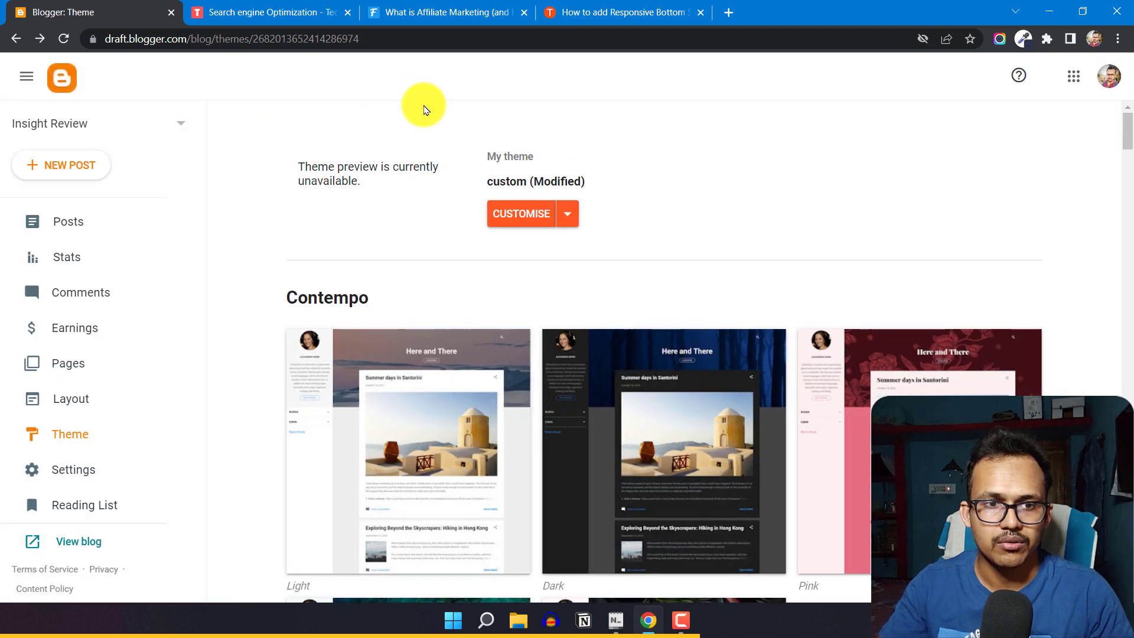
Scroll through the published 'What is Affiliate Marketing' post to review its paragraphs
{"action": "left_click", "coordinate": [68, 222]}
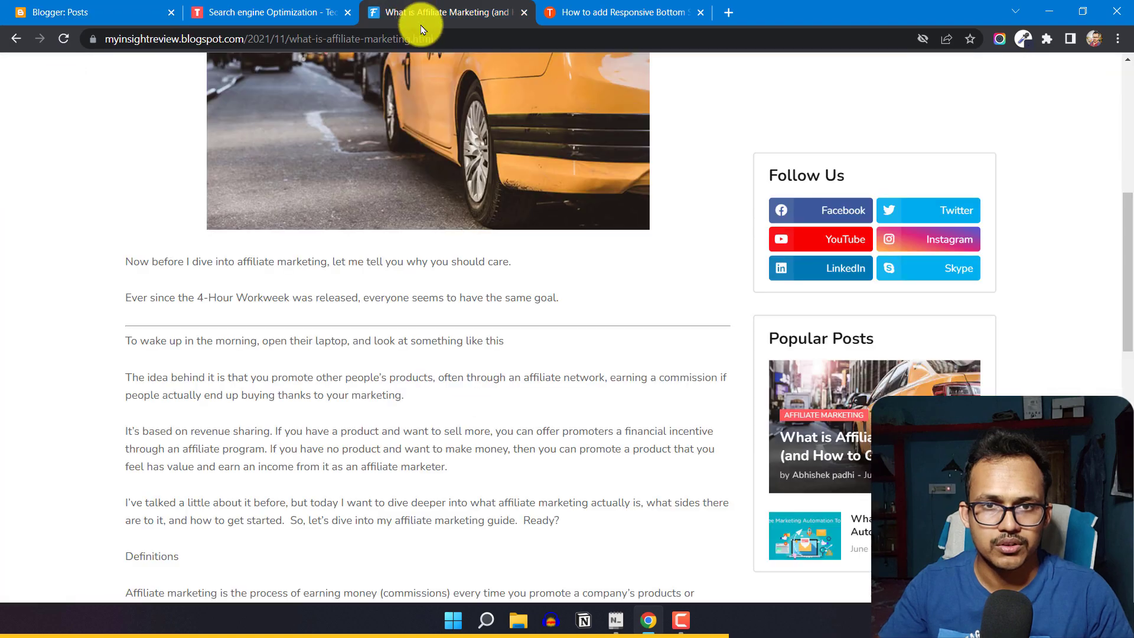
{"action": "scroll", "scroll_direction": "up", "scroll_amount": 3}
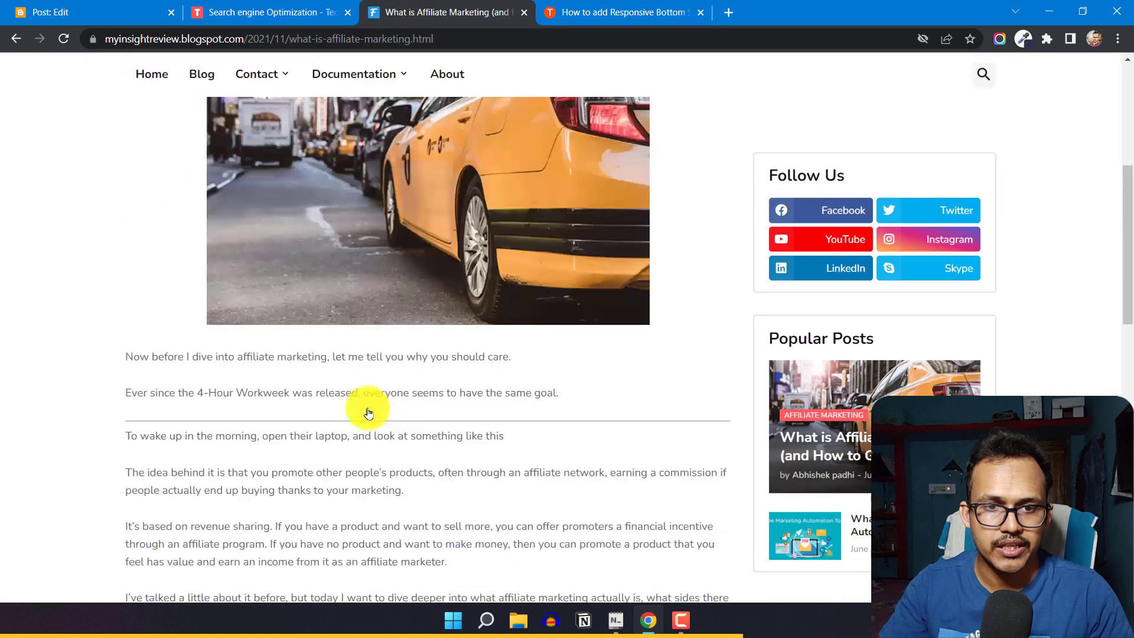
{"action": "scroll", "scroll_direction": "down", "scroll_amount": 3}
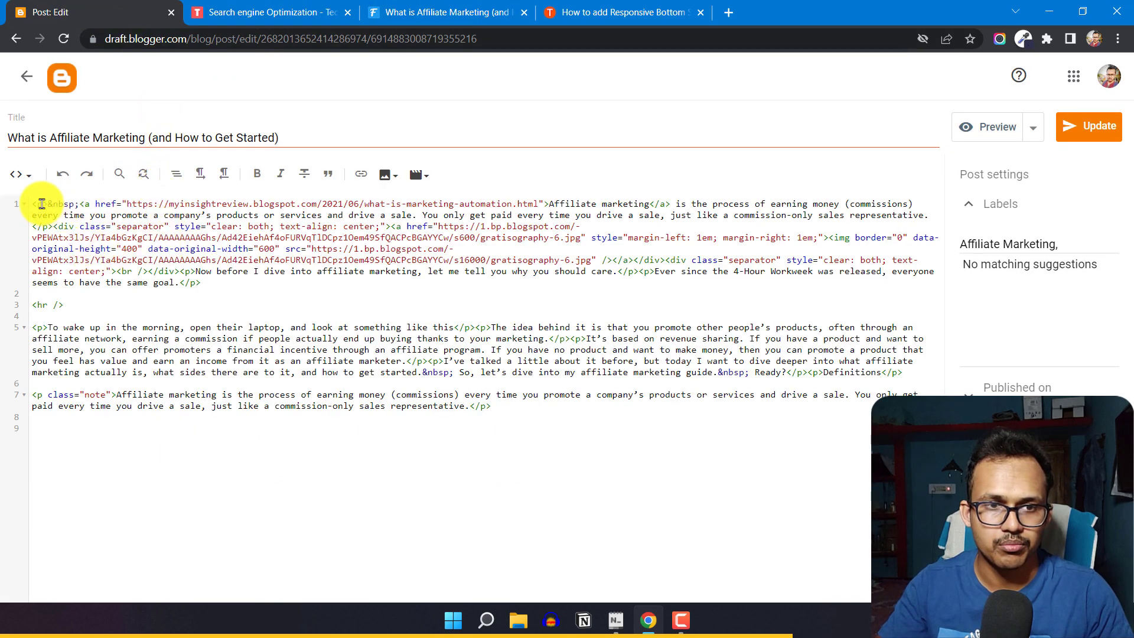
Open the affiliate marketing post's HTML in the Blogger editor
{"action": "left_click", "coordinate": [16, 175]}
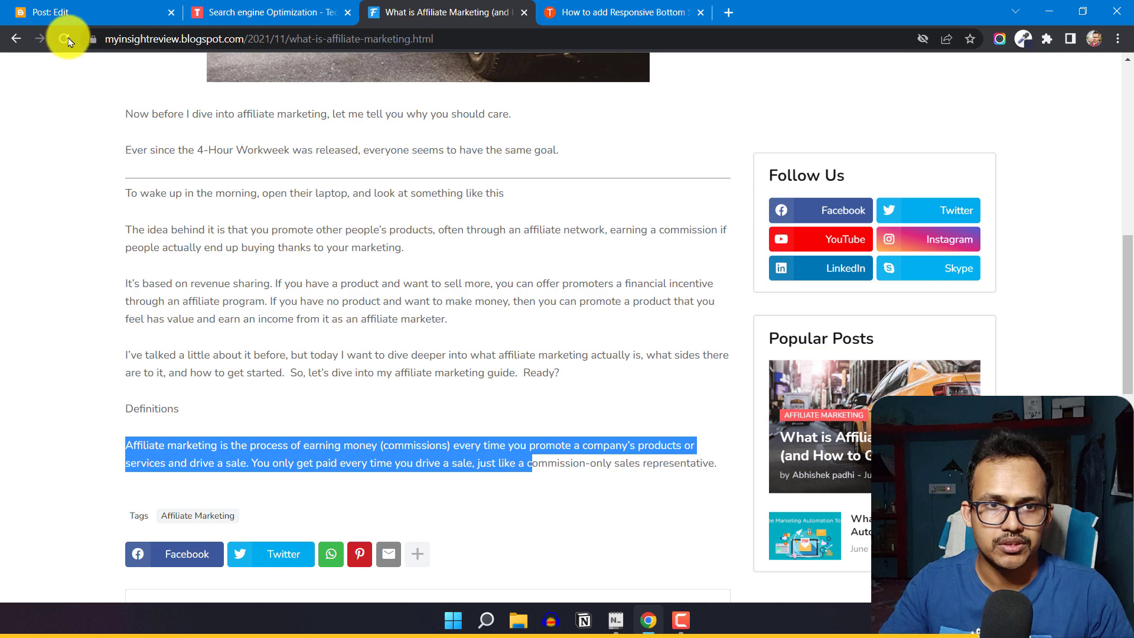
Reload the live post to check the light-blue note boxes, then switch to the Techyleaf tab
{"action": "left_click", "coordinate": [63, 39]}
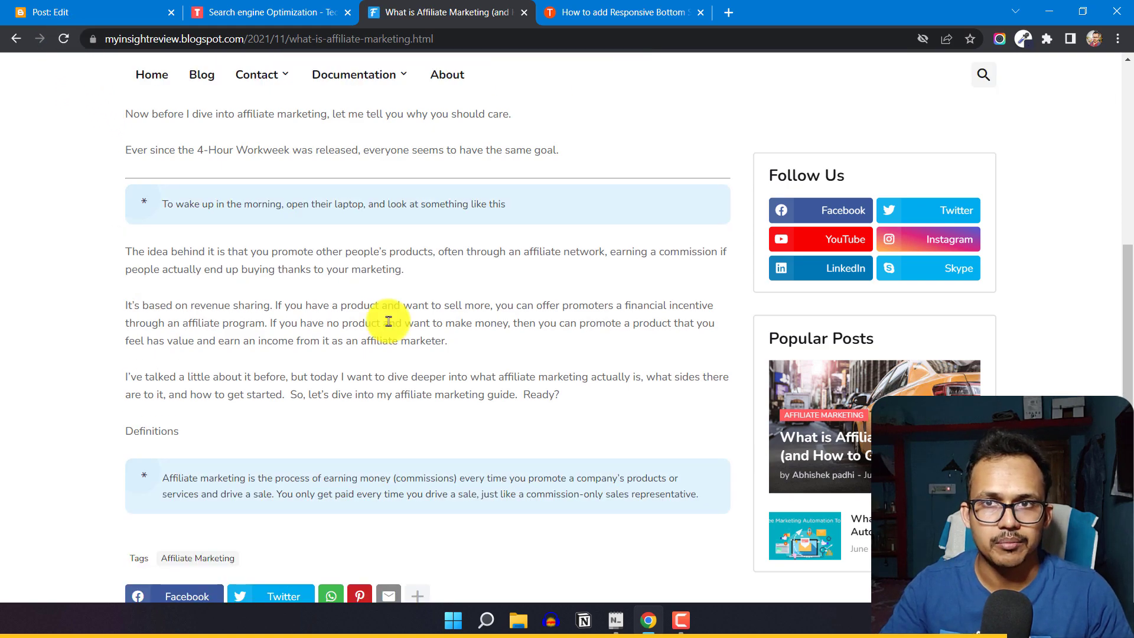
{"action": "mouse_move", "coordinate": [386, 346]}
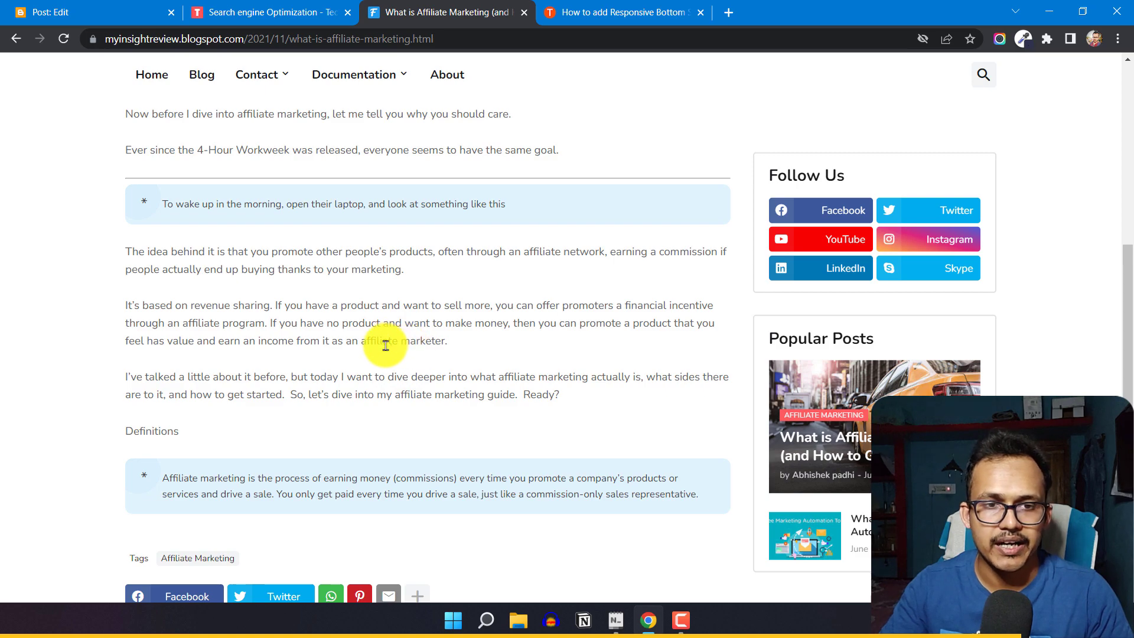
{"action": "scroll", "scroll_direction": "up", "scroll_amount": 3}
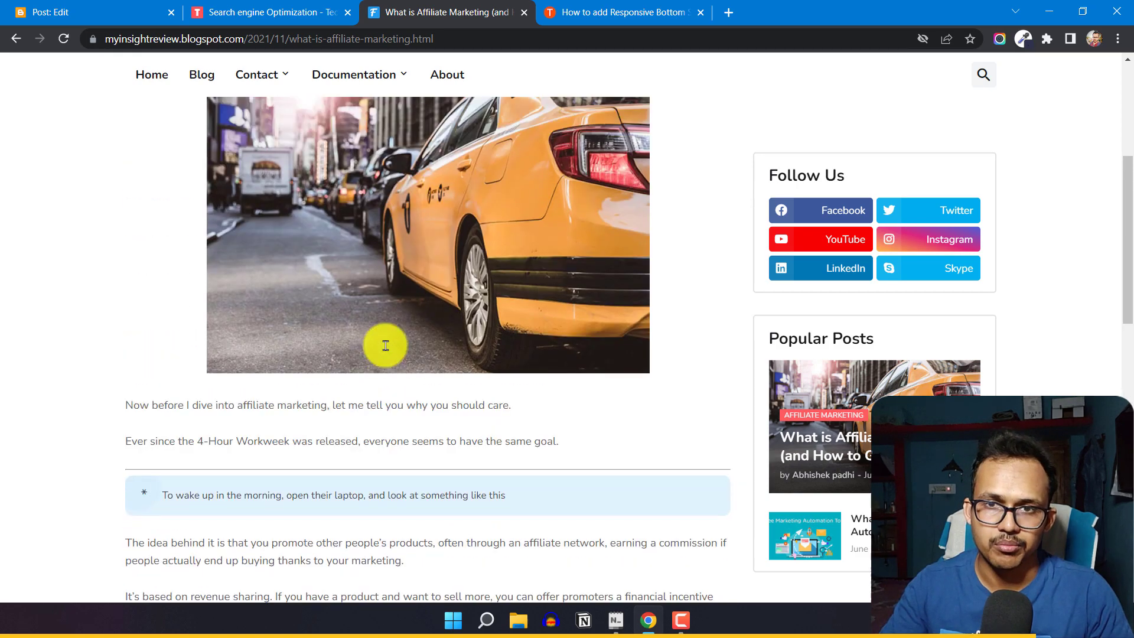
{"action": "left_click", "coordinate": [620, 13]}
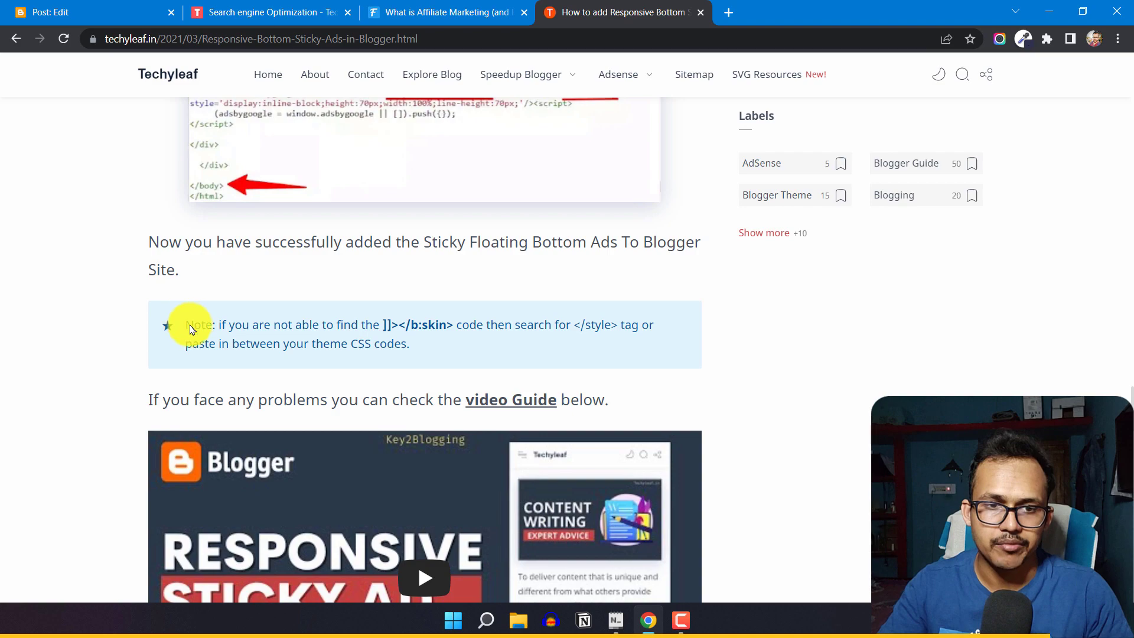
{"action": "mouse_move", "coordinate": [230, 338]}
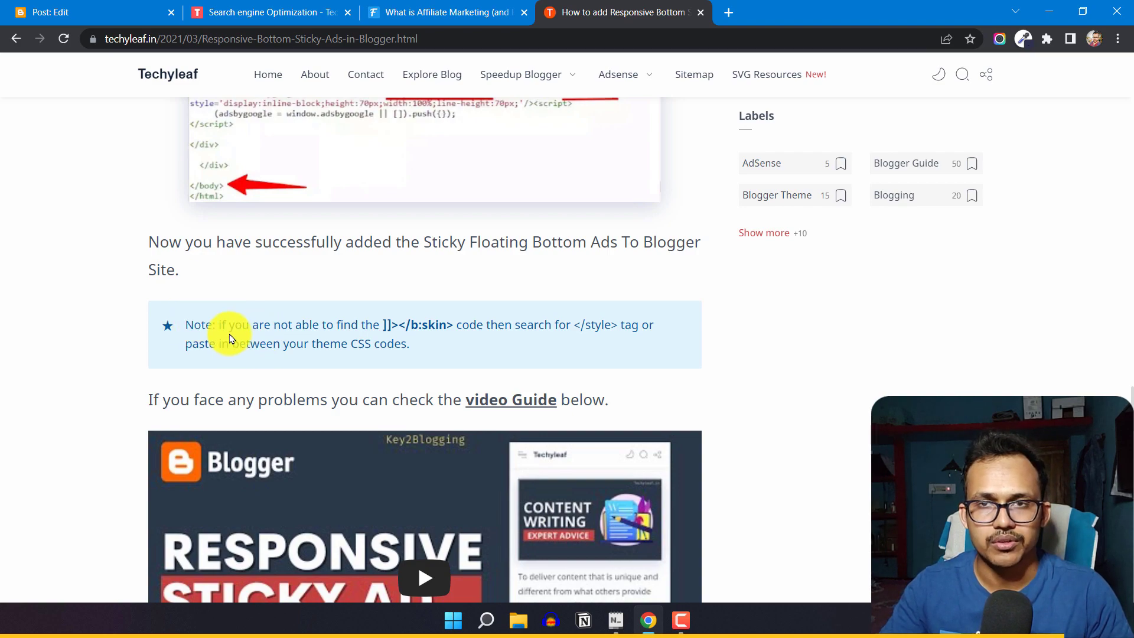